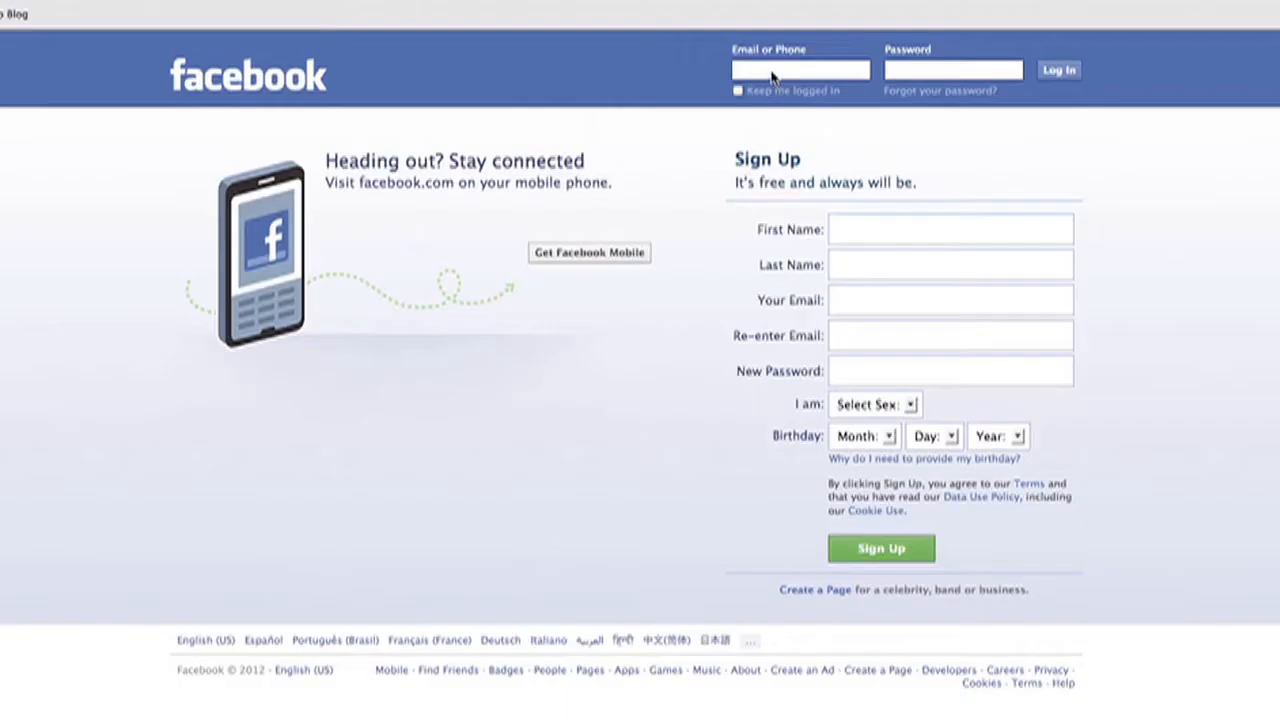
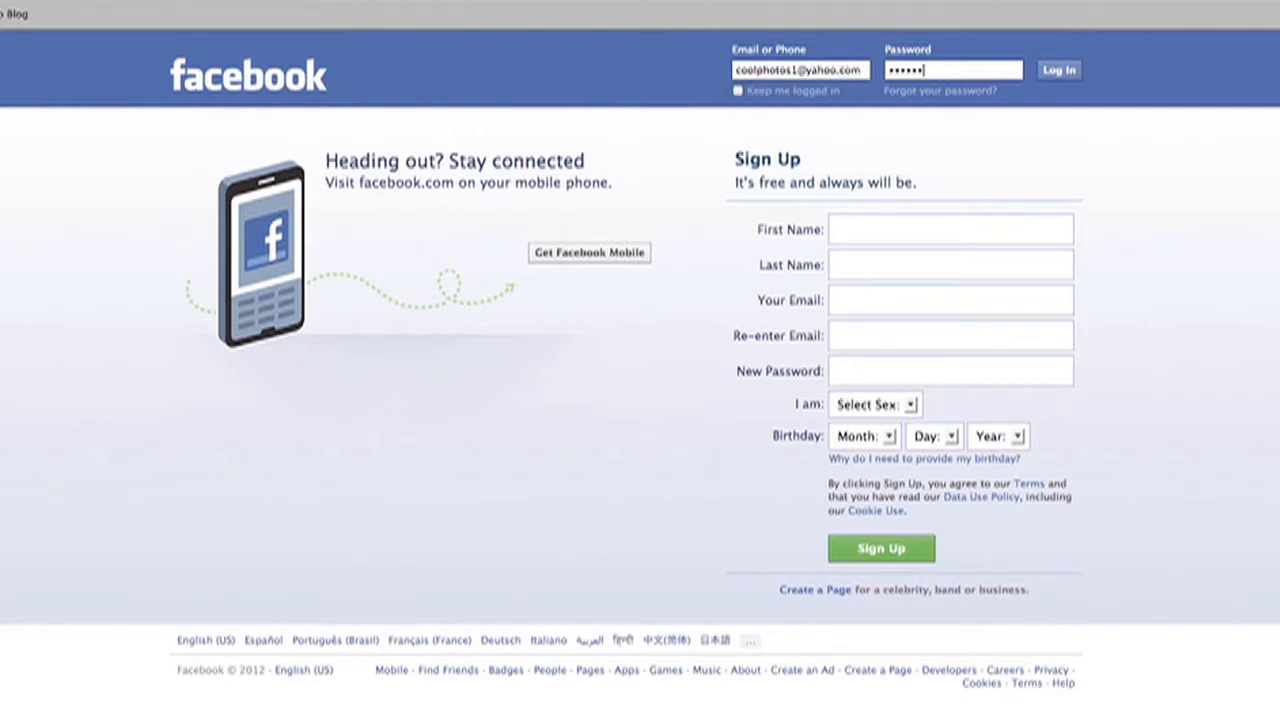
Sign in to Facebook with the account's email and password
{"action": "left_click", "coordinate": [1058, 70]}
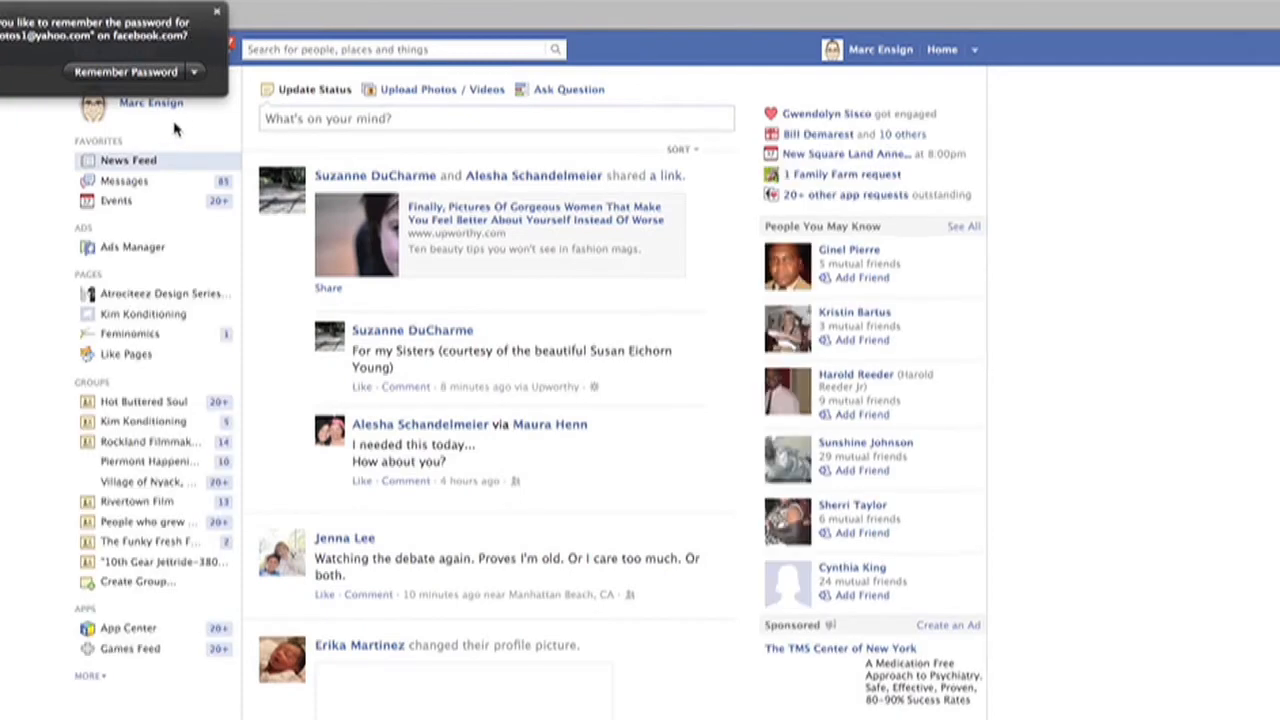
Reach the General Account Settings page from the Home dropdown menu
{"action": "left_click", "coordinate": [972, 48]}
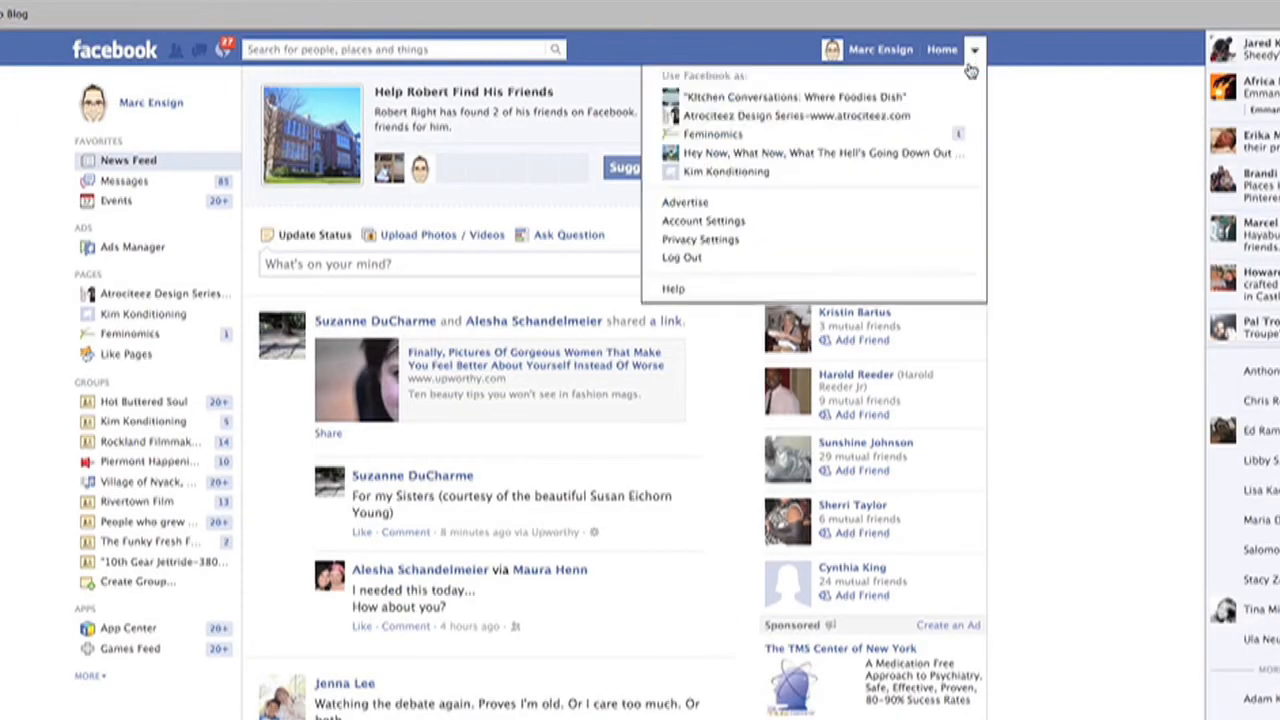
{"action": "mouse_move", "coordinate": [704, 220]}
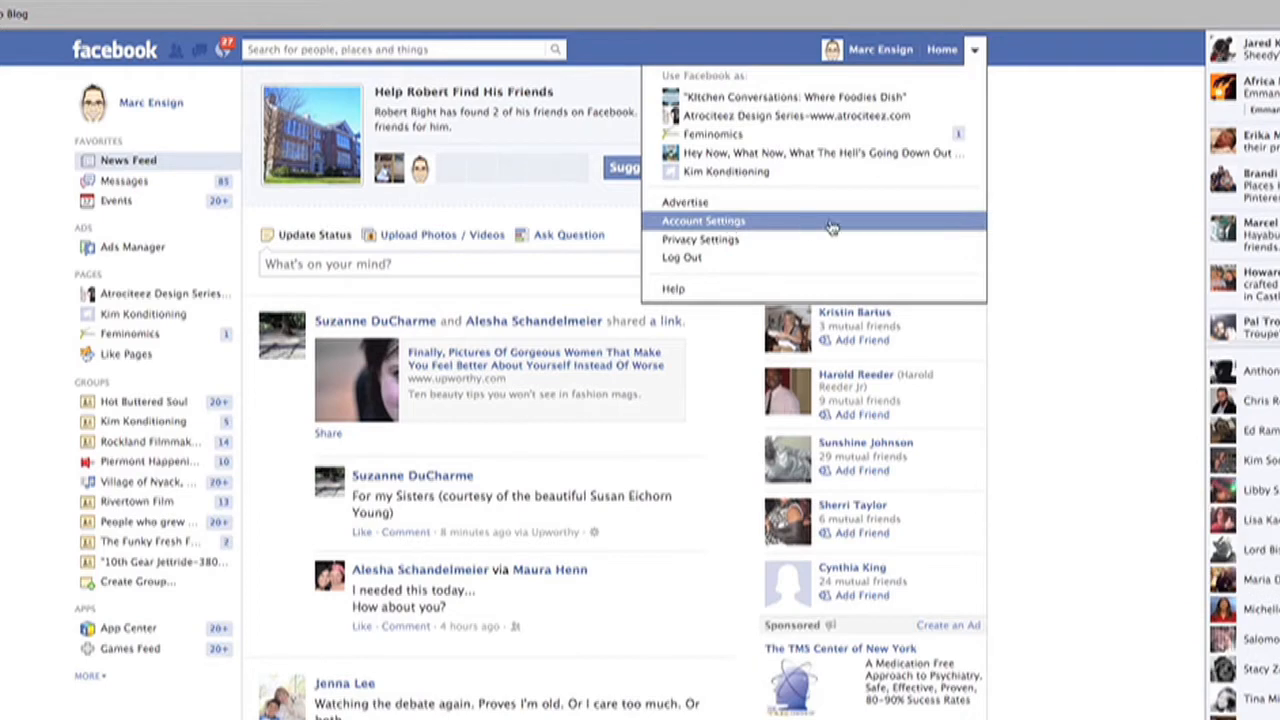
{"action": "left_click", "coordinate": [974, 48]}
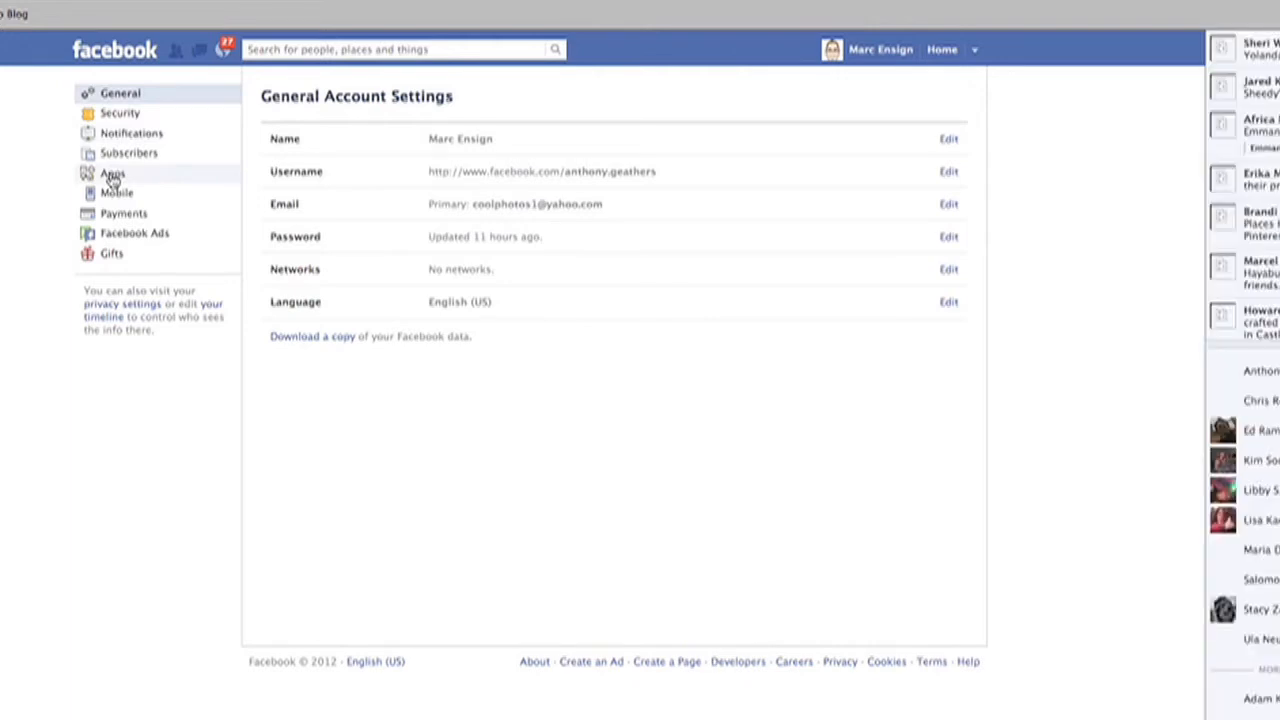
Show the App Settings list of authorized apps and scan through it
{"action": "left_click", "coordinate": [112, 172]}
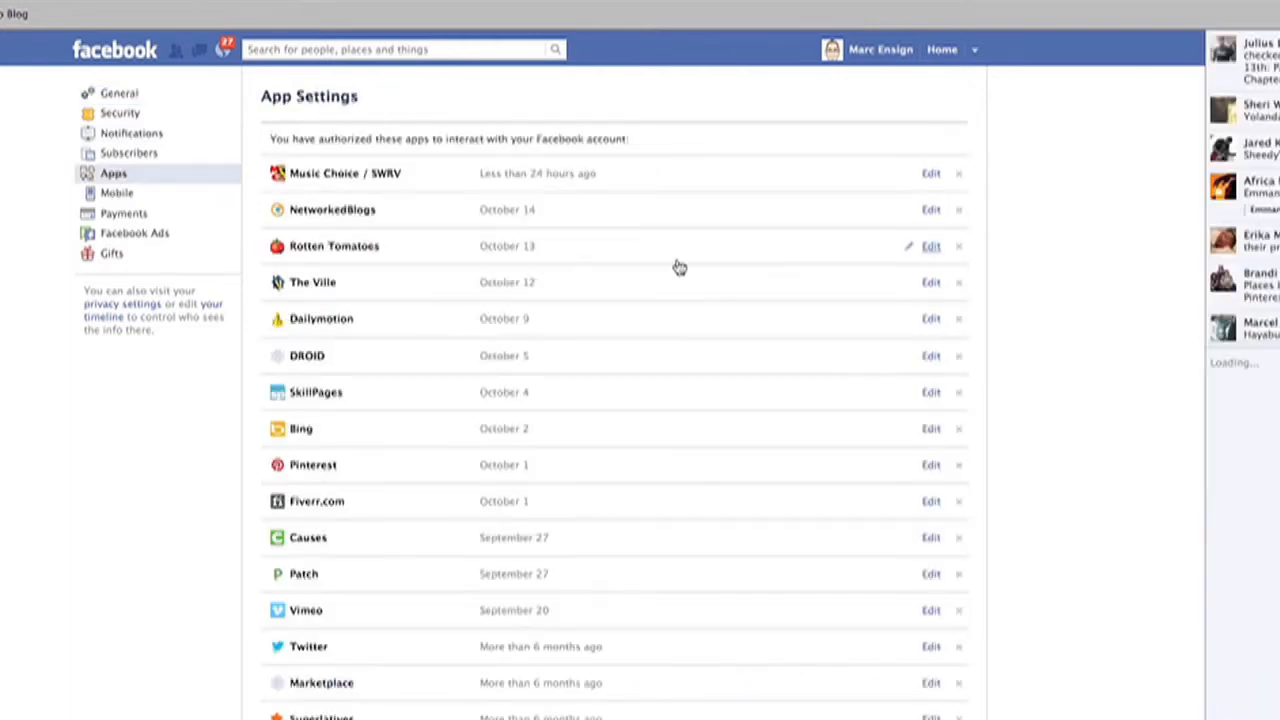
{"action": "scroll", "scroll_direction": "down", "scroll_amount": 3}
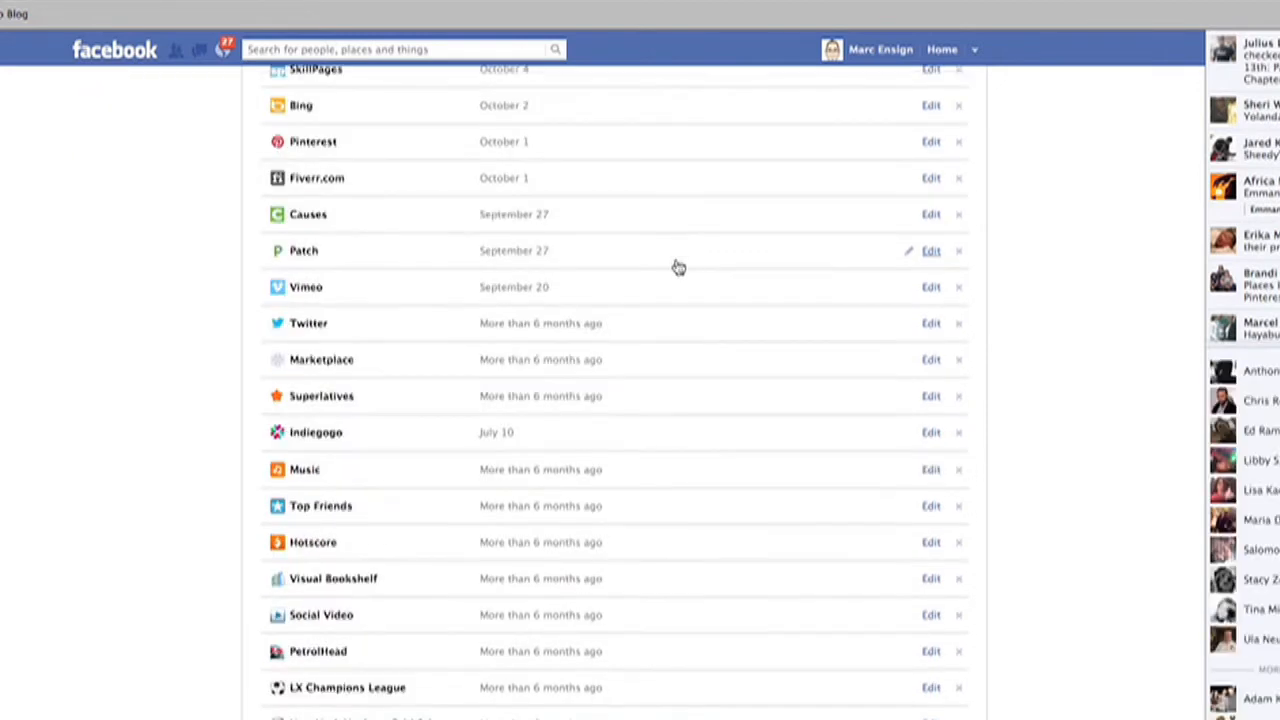
{"action": "scroll", "scroll_direction": "down", "scroll_amount": 3}
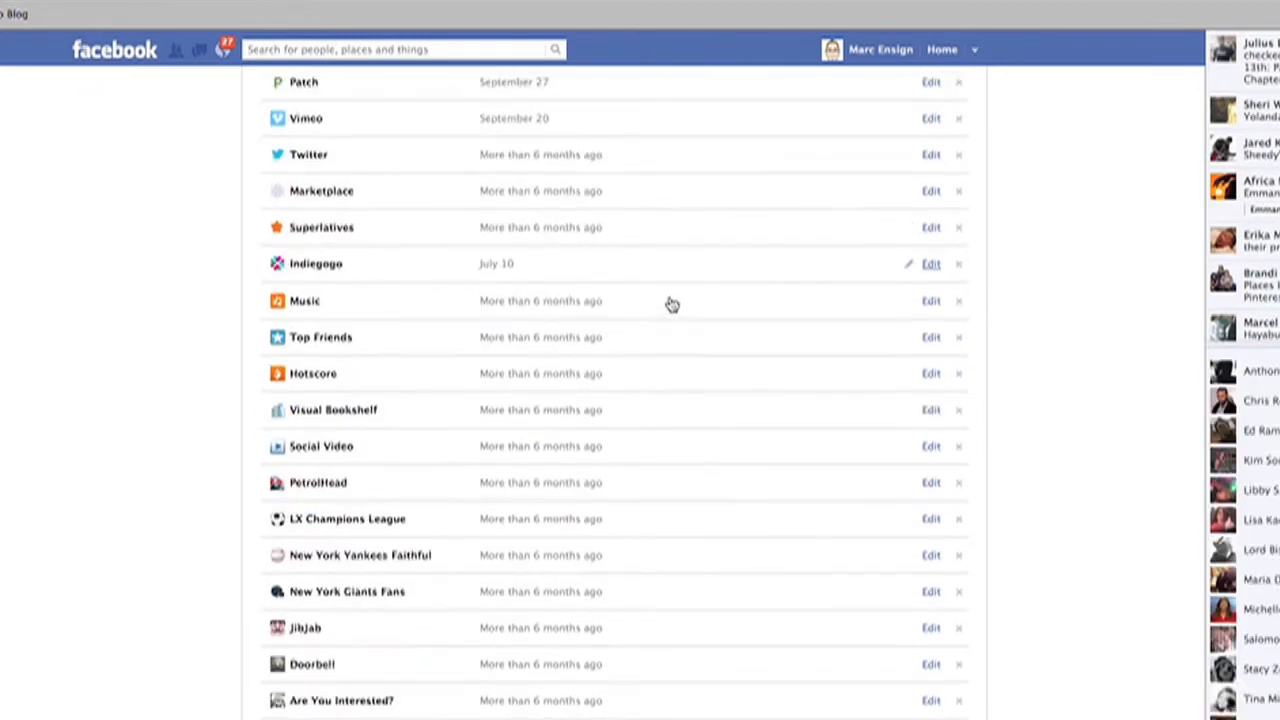
{"action": "mouse_move", "coordinate": [936, 596]}
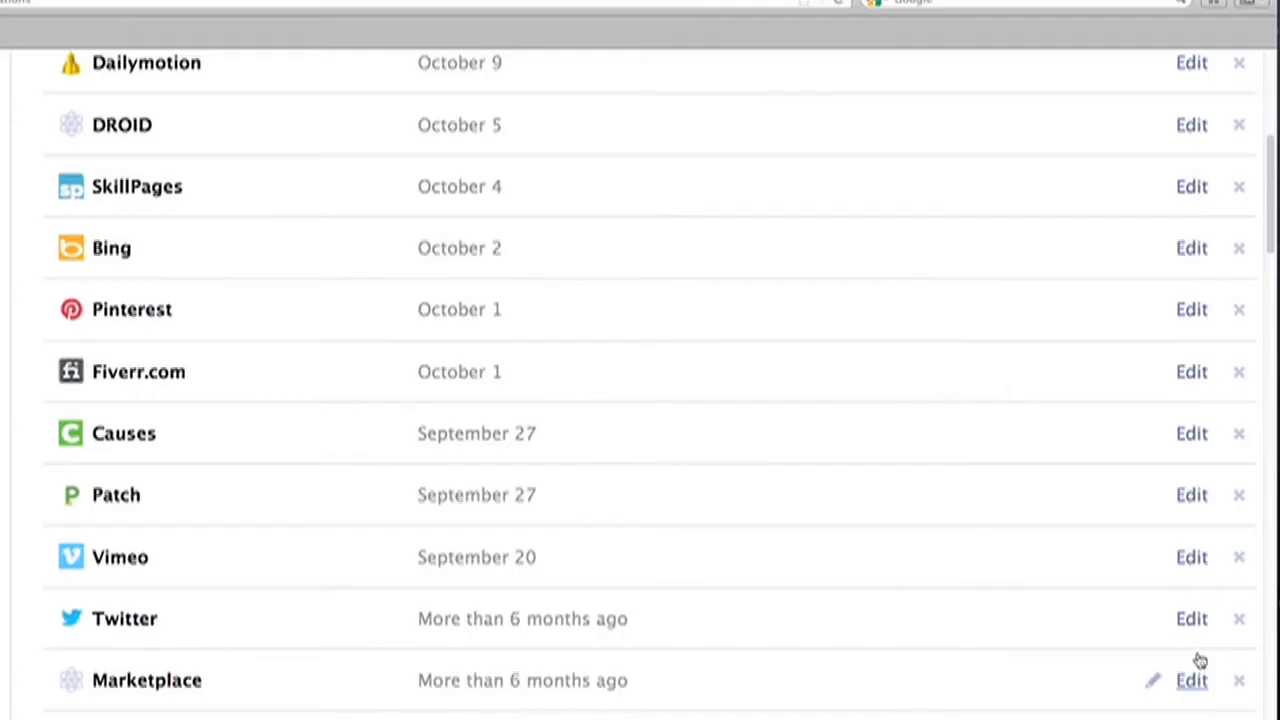
{"action": "mouse_move", "coordinate": [1172, 620]}
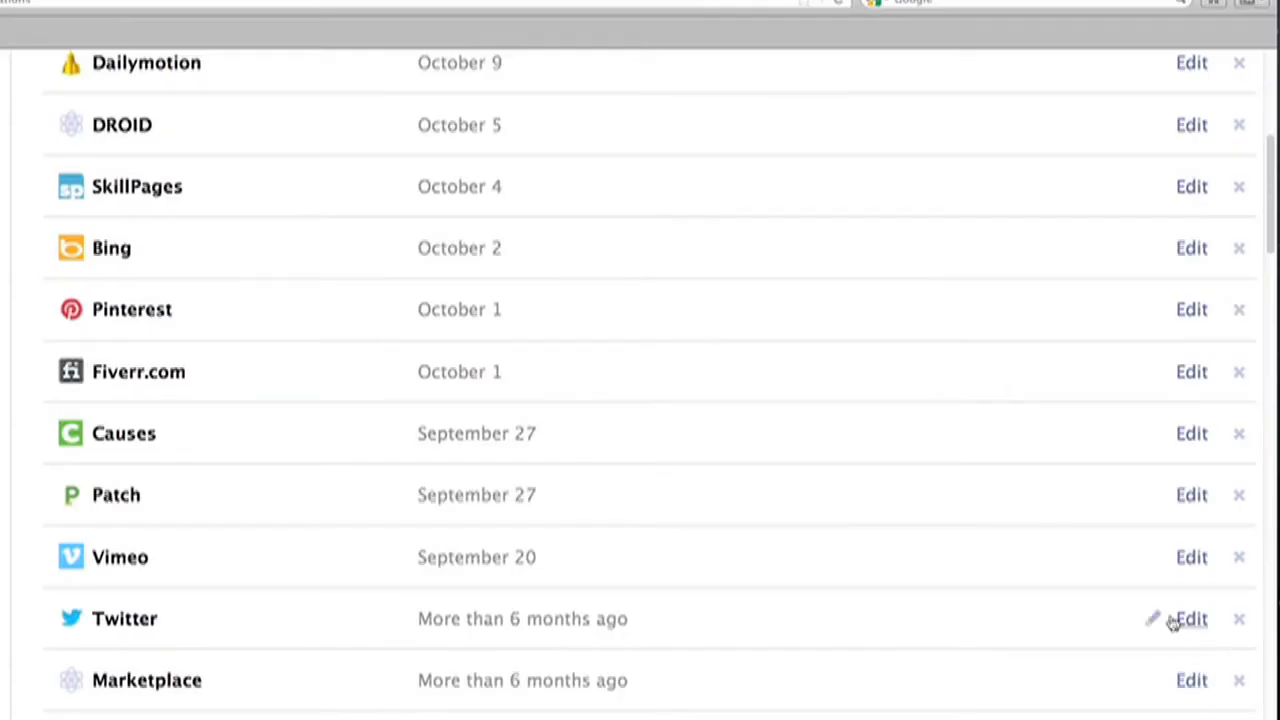
{"action": "scroll", "scroll_direction": "up", "scroll_amount": 3}
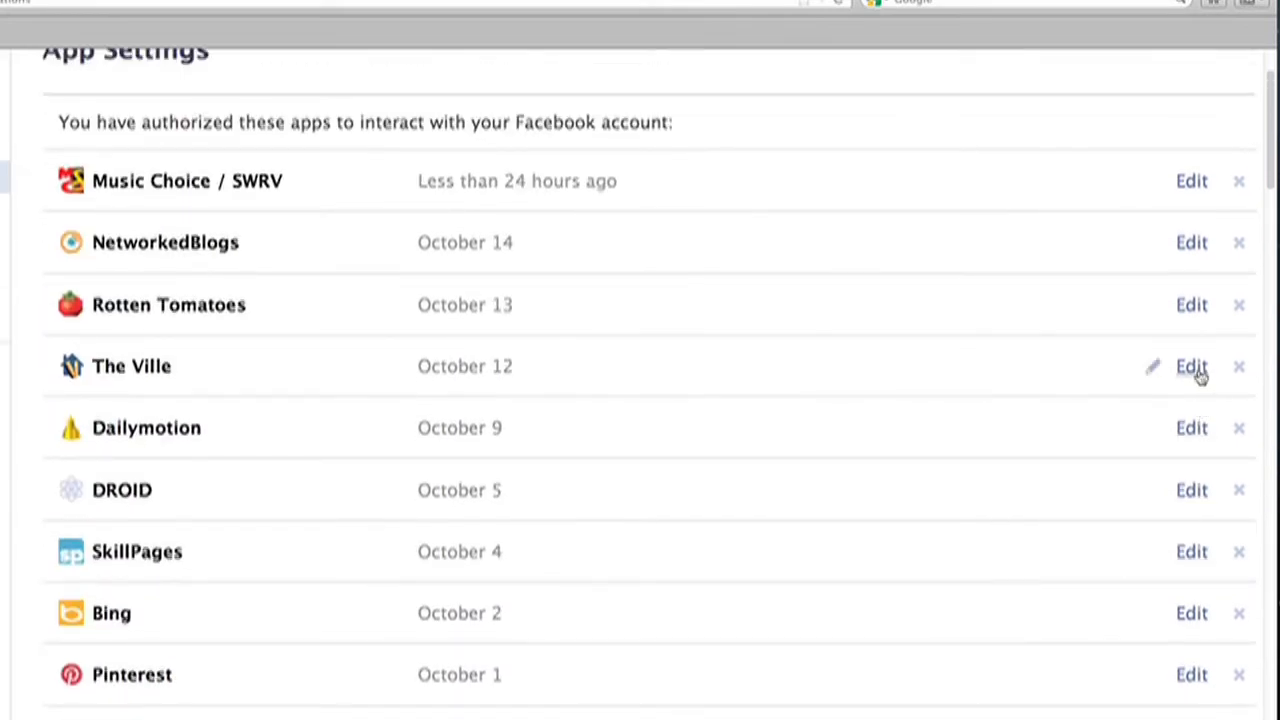
Expand The Ville's app details, request its removal and answer the confirmation prompt
{"action": "left_click", "coordinate": [1192, 366]}
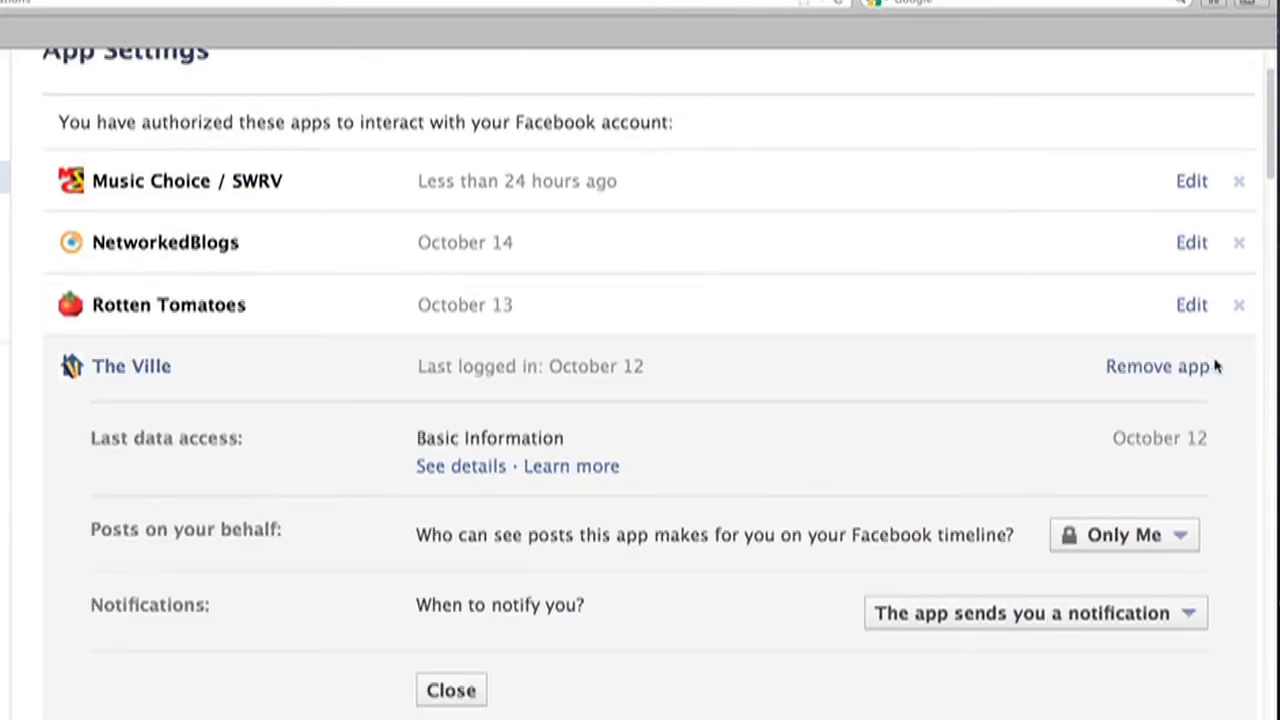
{"action": "left_click", "coordinate": [1158, 366]}
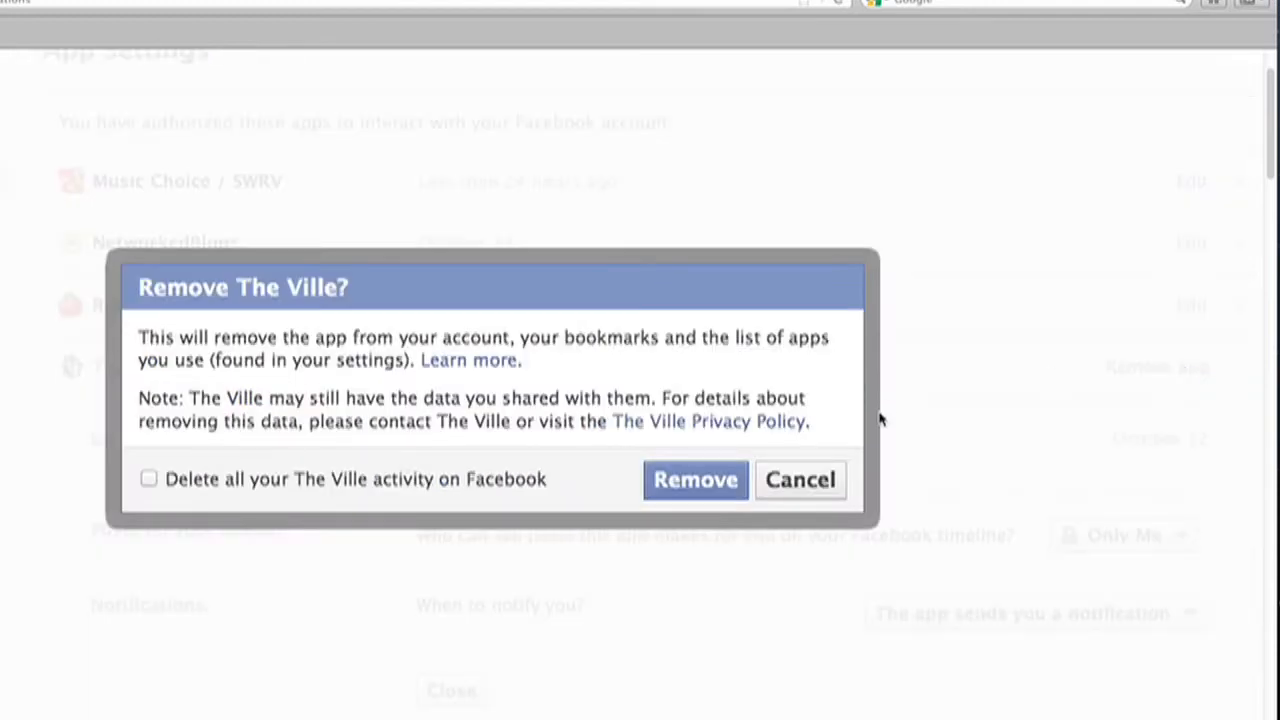
{"action": "left_click", "coordinate": [800, 480]}
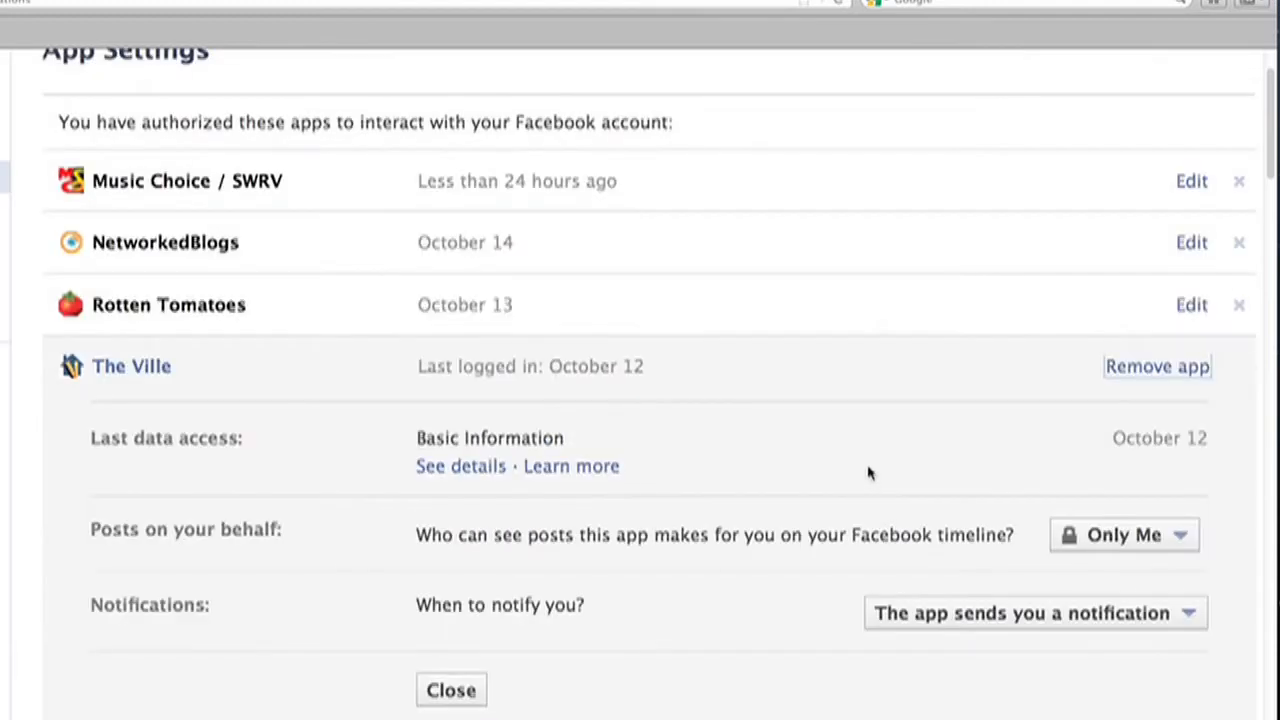
{"action": "left_click", "coordinate": [1156, 366]}
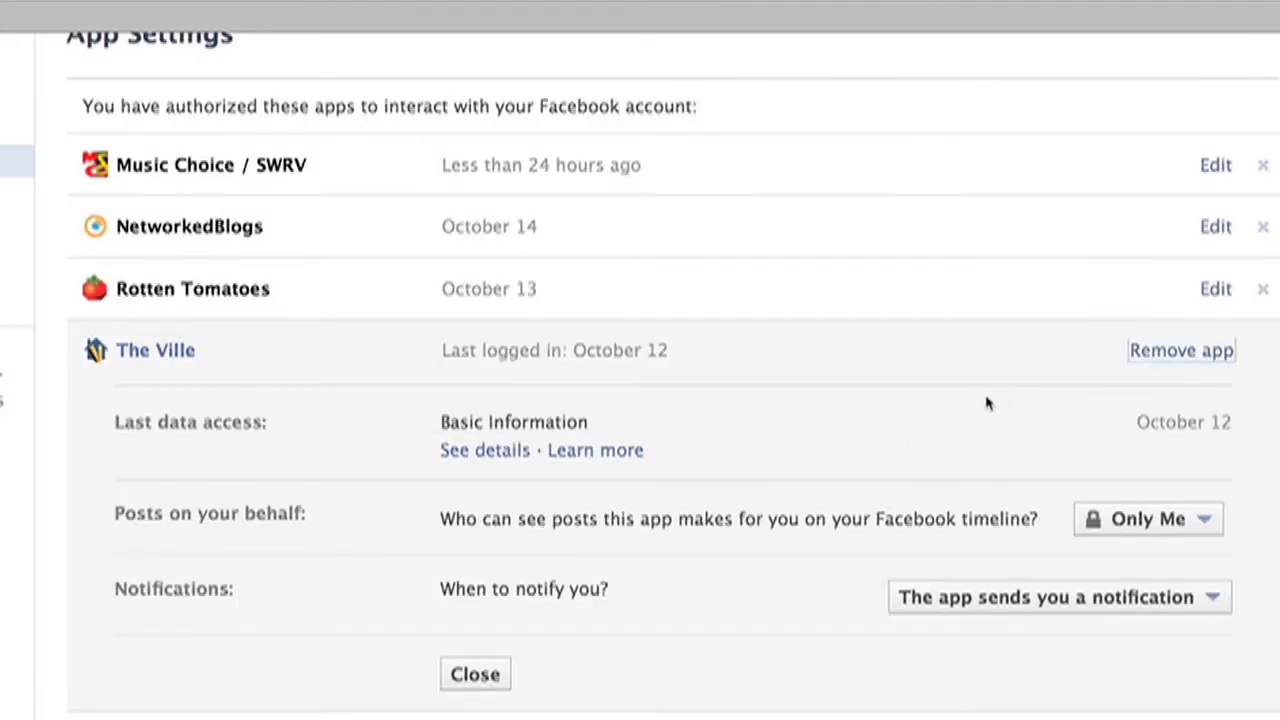
{"action": "left_click", "coordinate": [474, 672]}
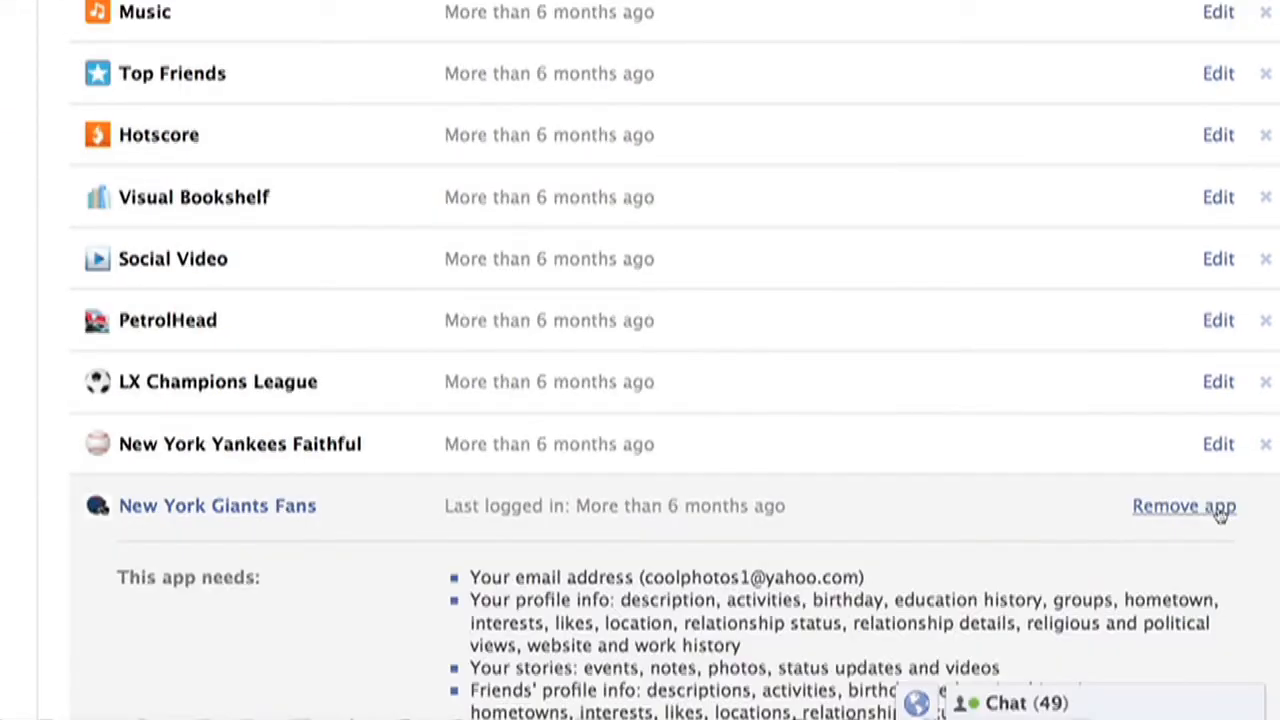
{"action": "mouse_move", "coordinate": [1196, 512]}
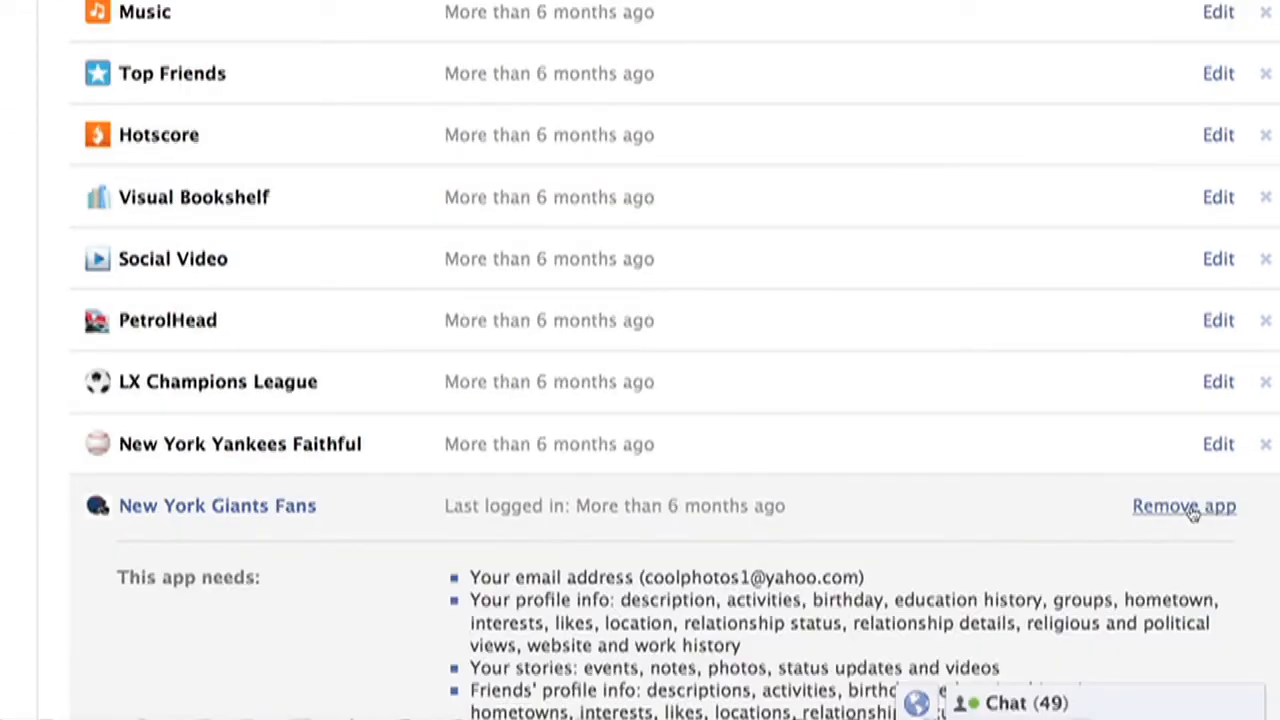
Remove New York Giants Fans and begin removing the next unwanted app
{"action": "left_click", "coordinate": [1184, 504]}
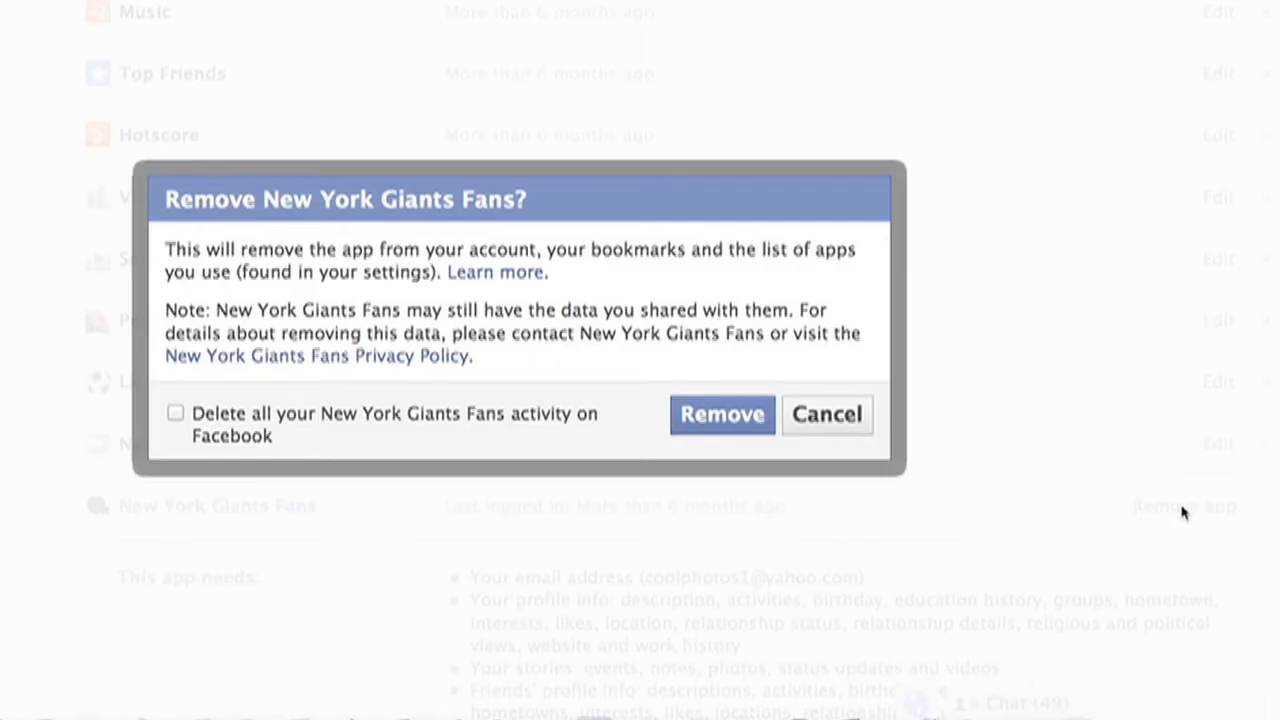
{"action": "left_click", "coordinate": [826, 414]}
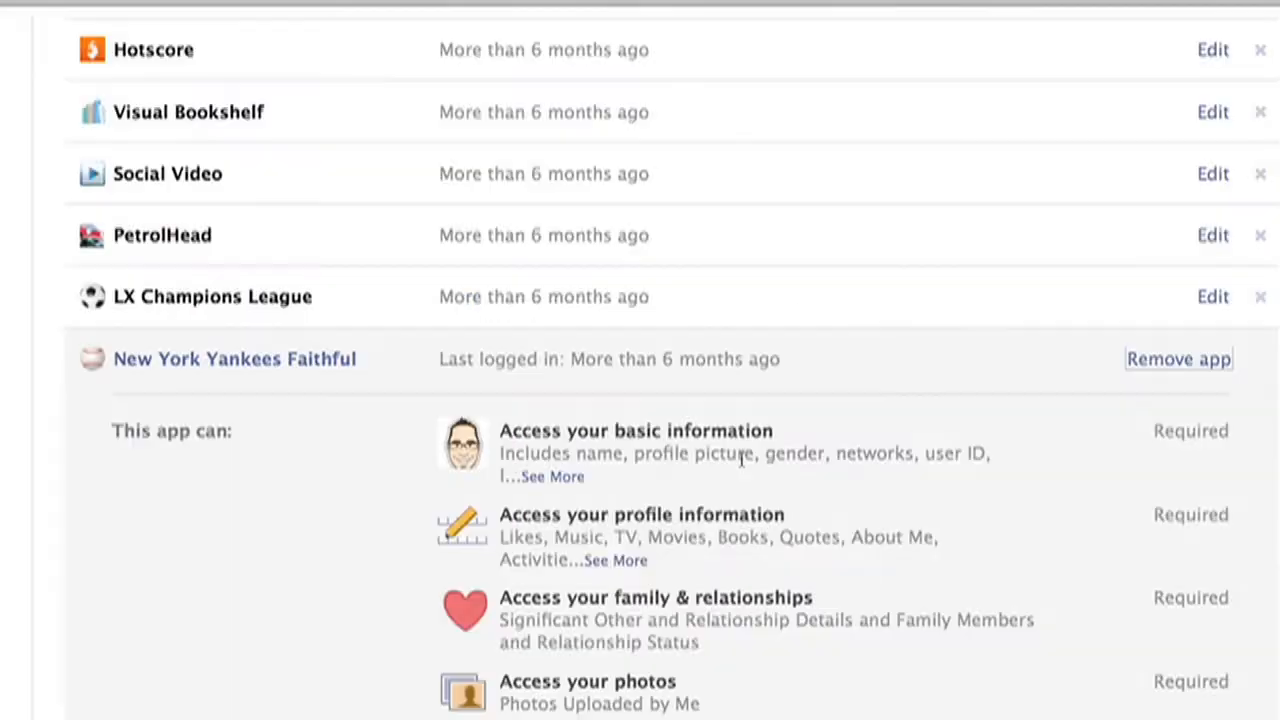
{"action": "left_click", "coordinate": [1178, 358]}
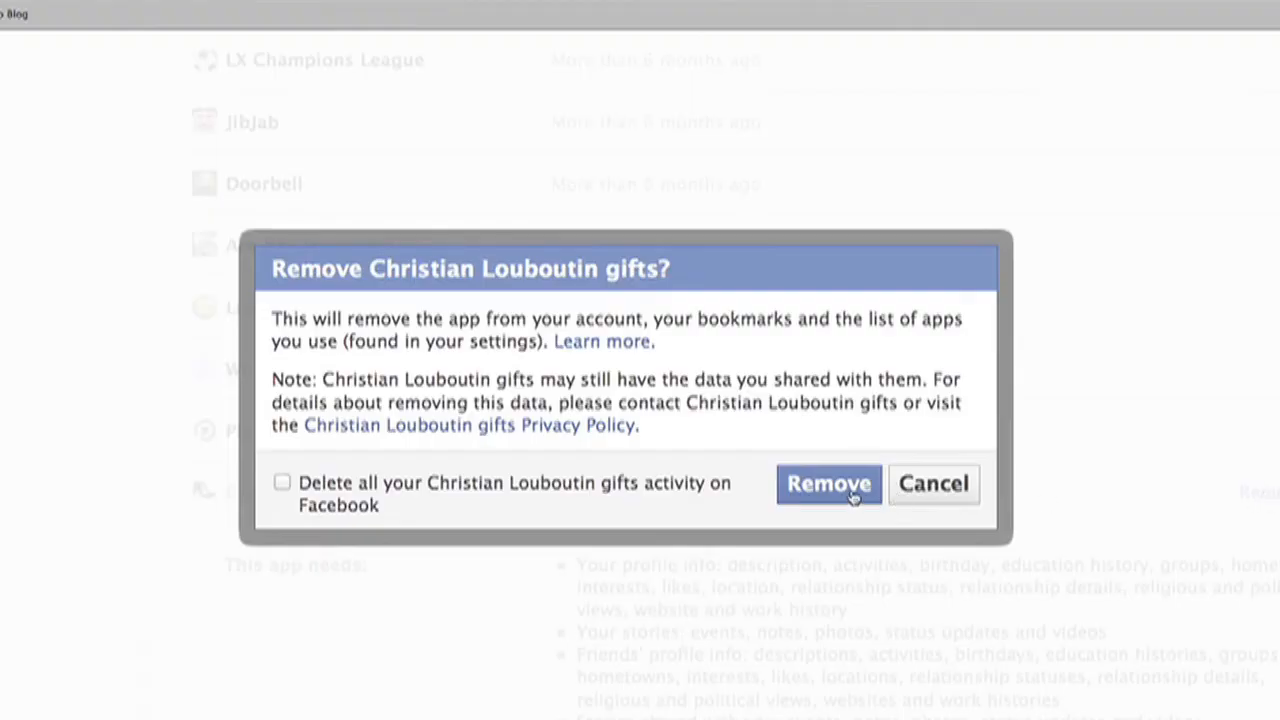